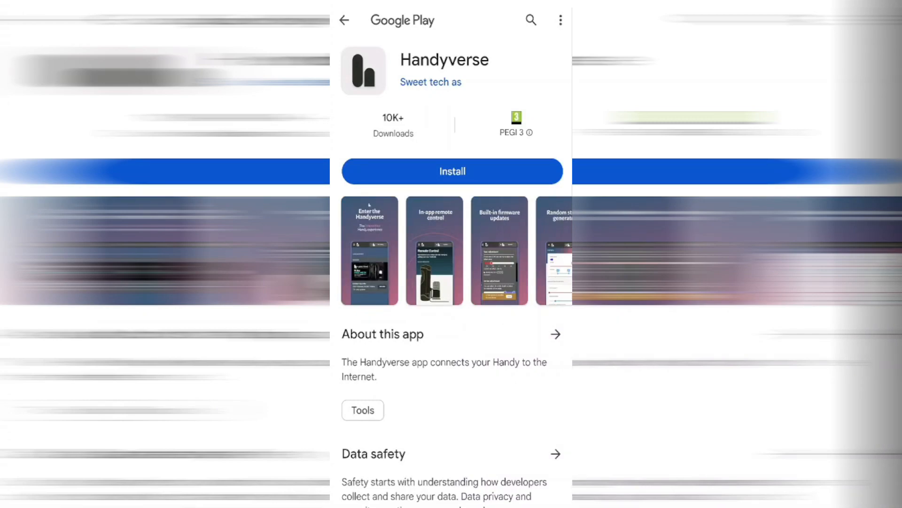
Install Handyverse from Google Play and launch it to its welcome screen
left_click(452, 171)
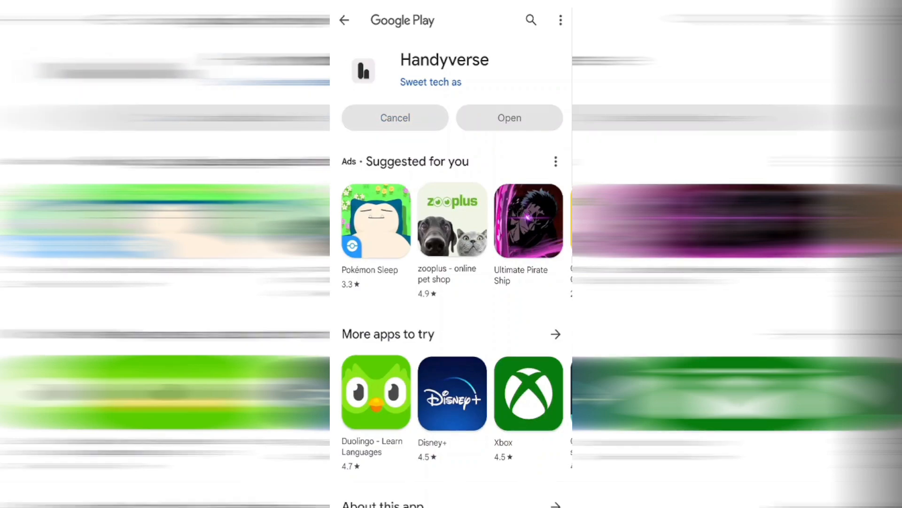
left_click(508, 118)
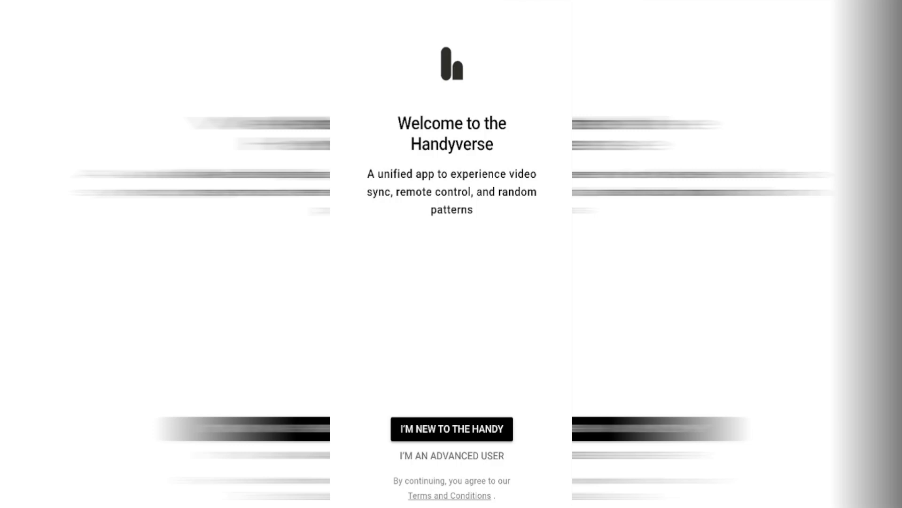
Choose the new-Handy-owner path and continue through the introduction to the Configure Handy step
left_click(451, 429)
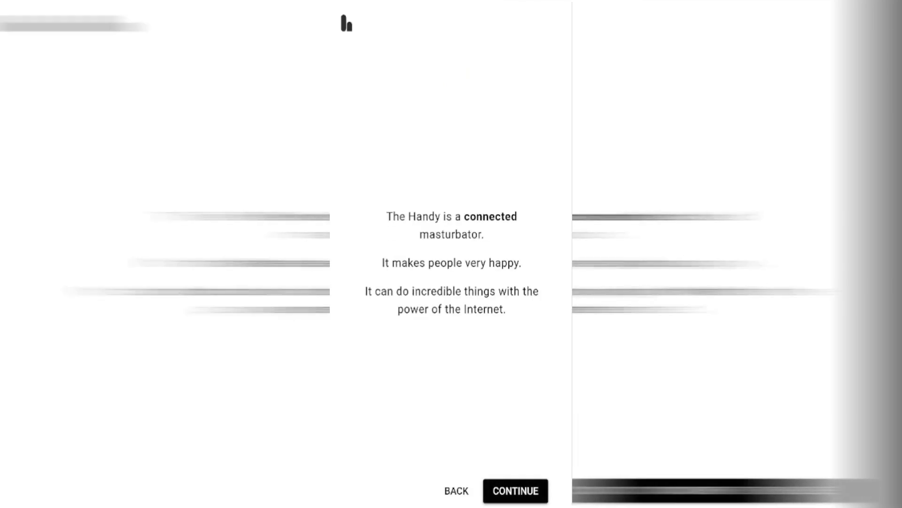
left_click(514, 491)
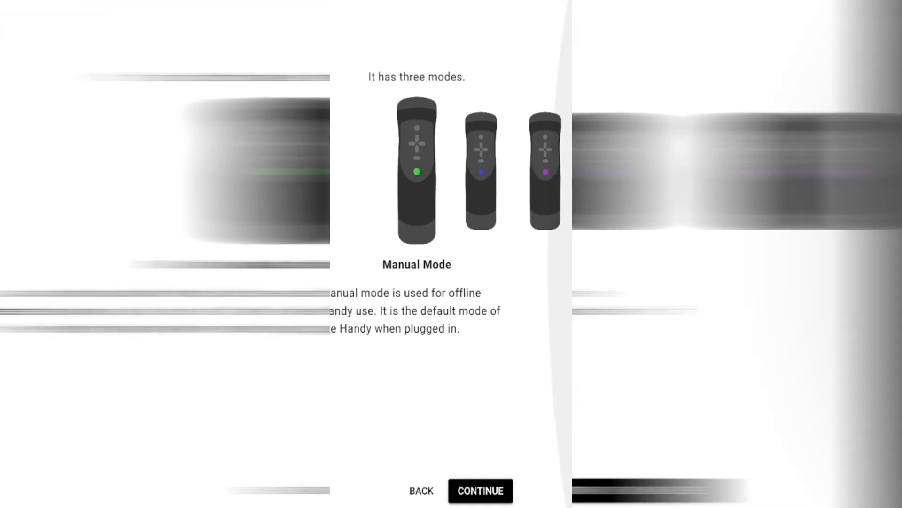
left_click(481, 490)
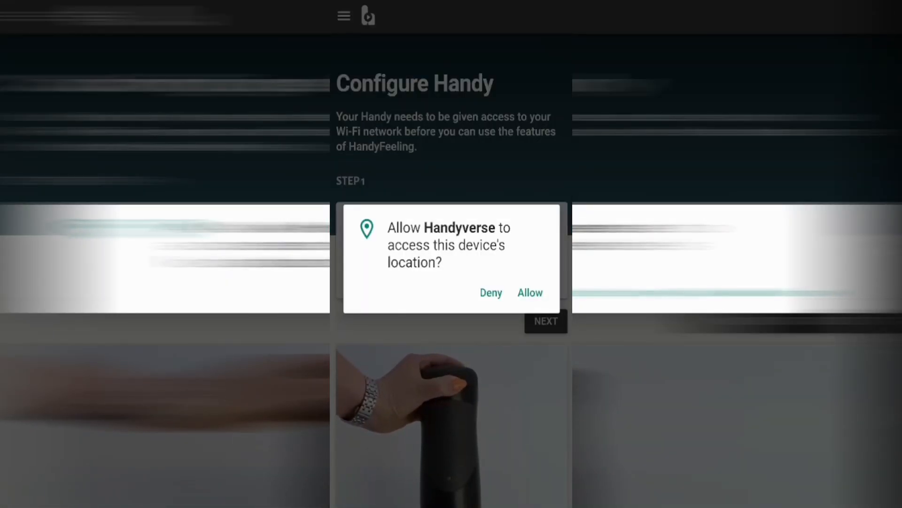
Grant location access and pair the Handy over Bluetooth, reaching Wi-Fi configuration
left_click(529, 292)
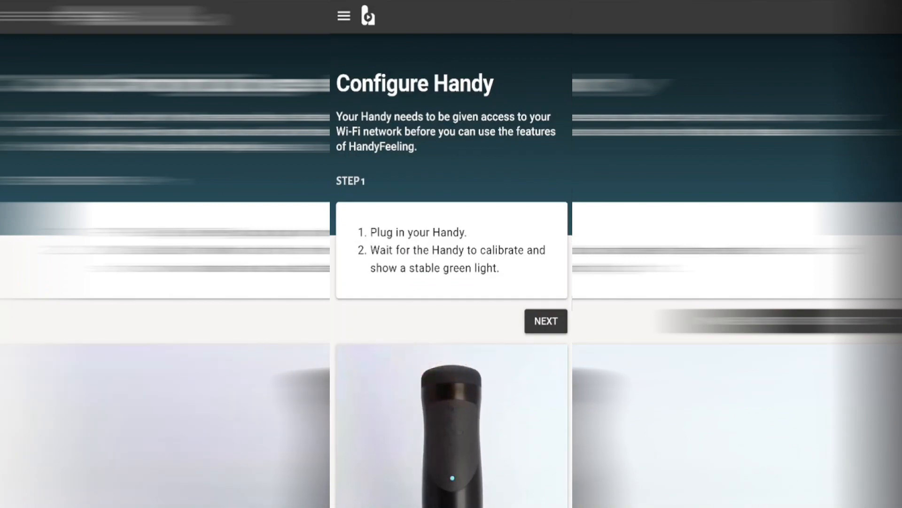
scroll("down", 3)
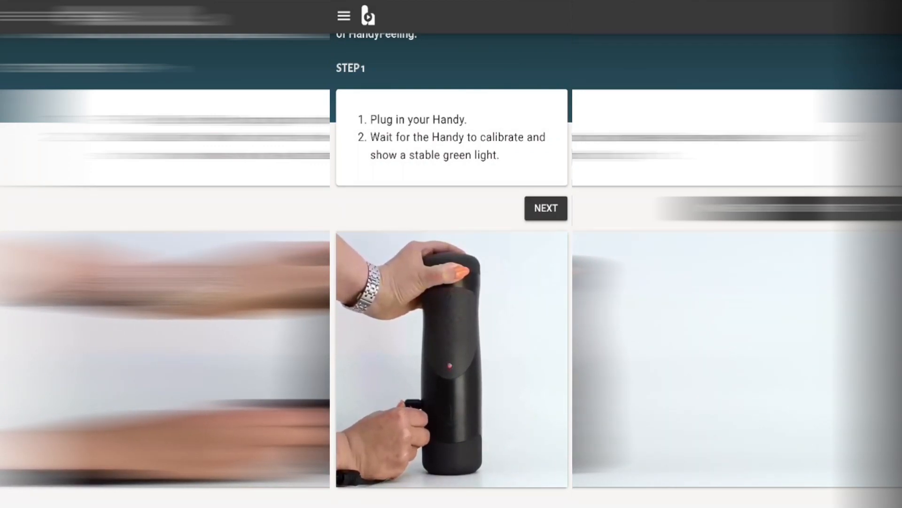
left_click(544, 208)
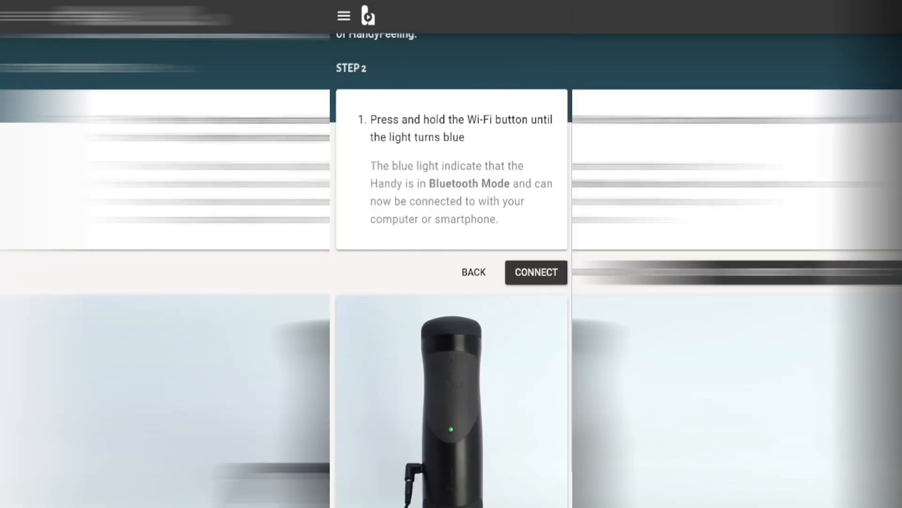
left_click(535, 272)
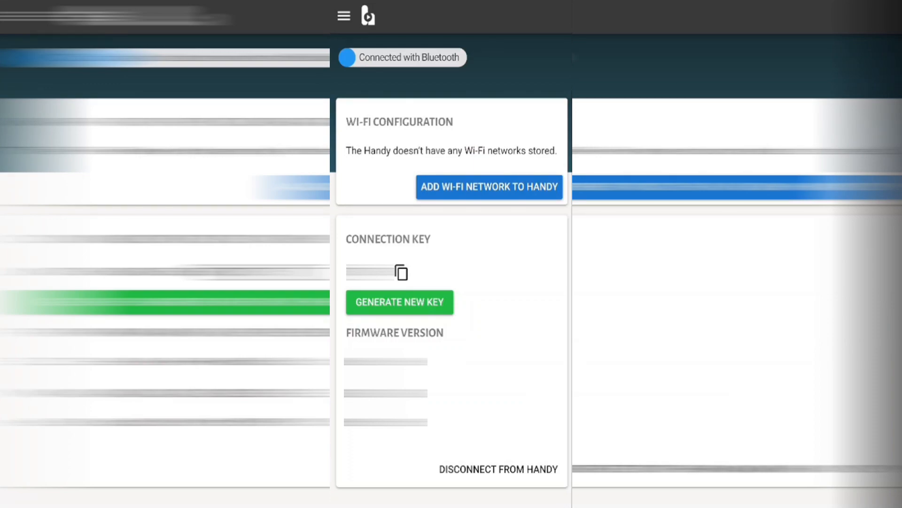
Add the Wi-Fi network to the Handy with its password so the credentials are saved
left_click(489, 187)
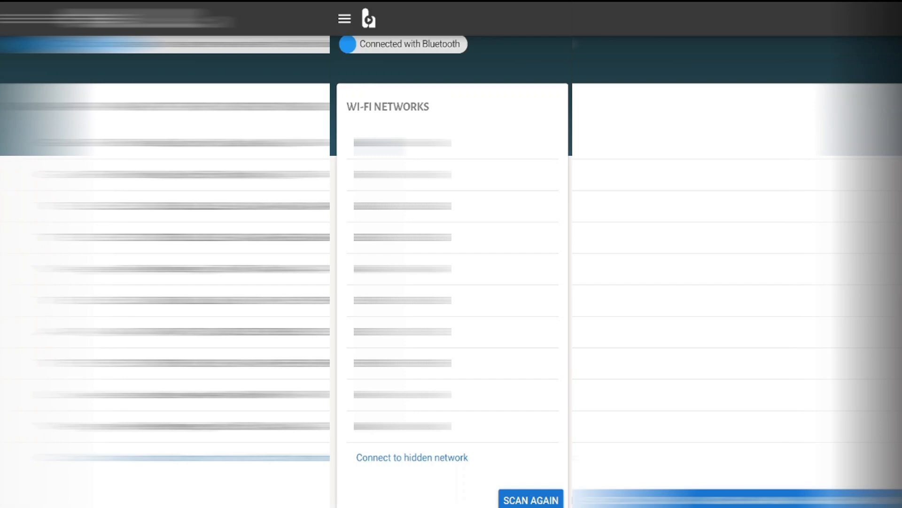
left_click(401, 143)
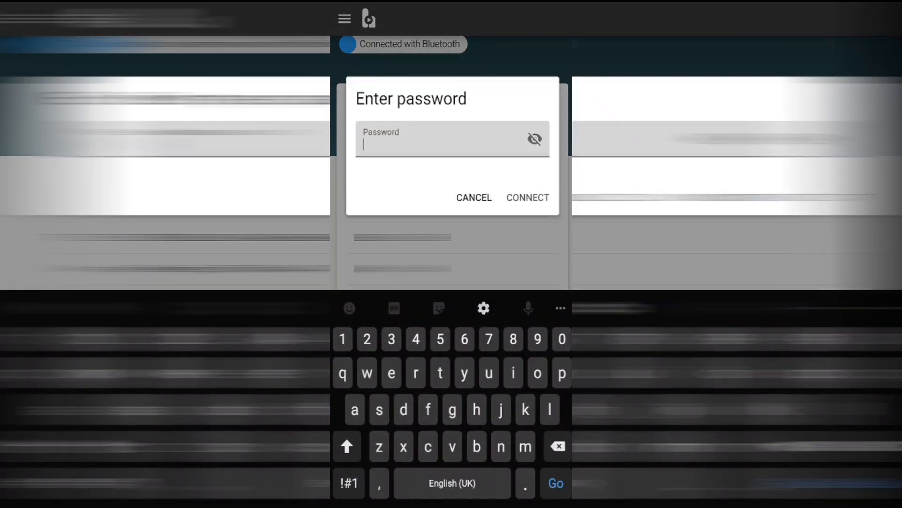
left_click(527, 197)
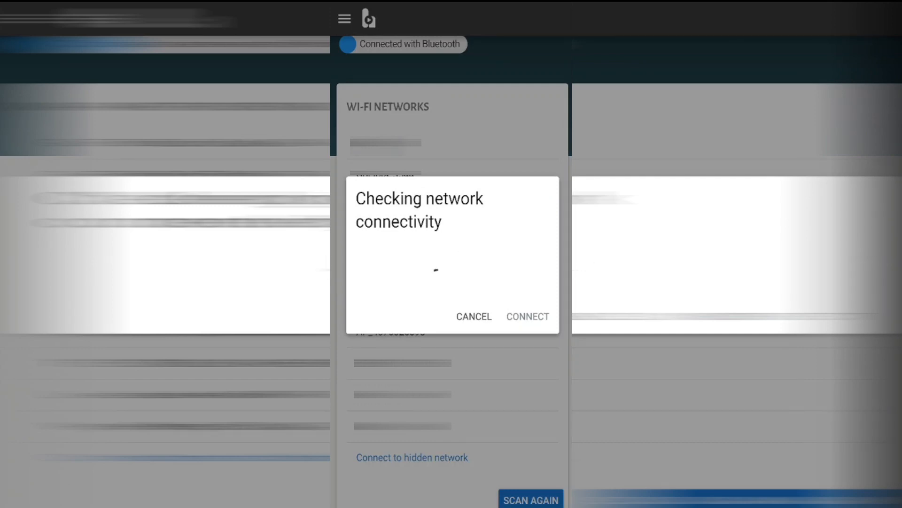
left_click(526, 316)
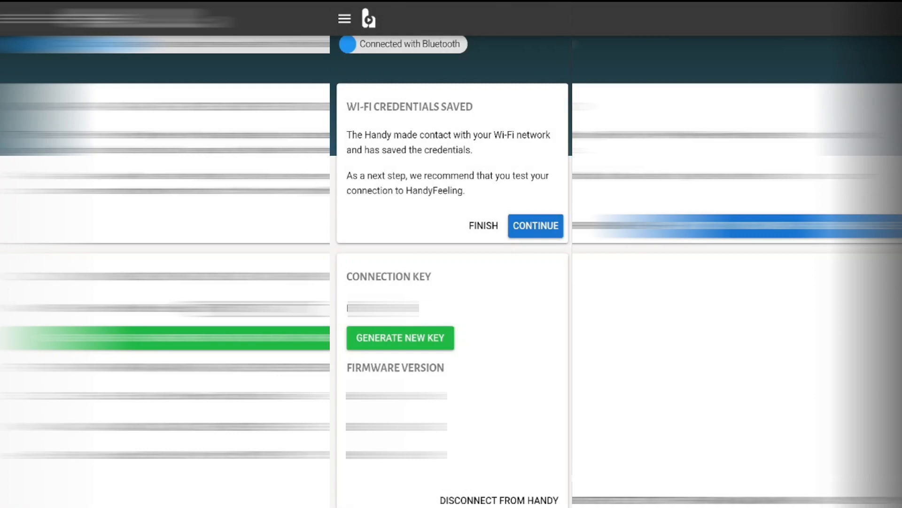
Continue from the saved credentials card to the Enabling Online Mode instructions
left_click(400, 337)
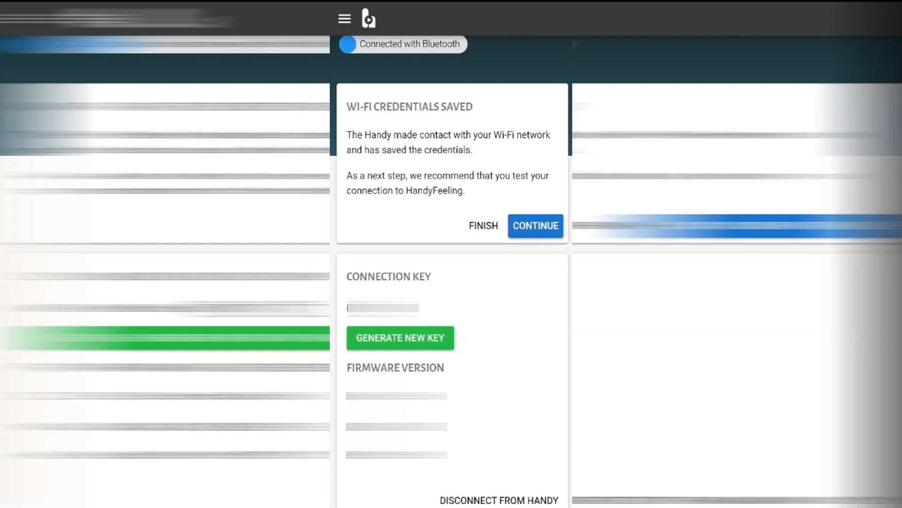
left_click(535, 225)
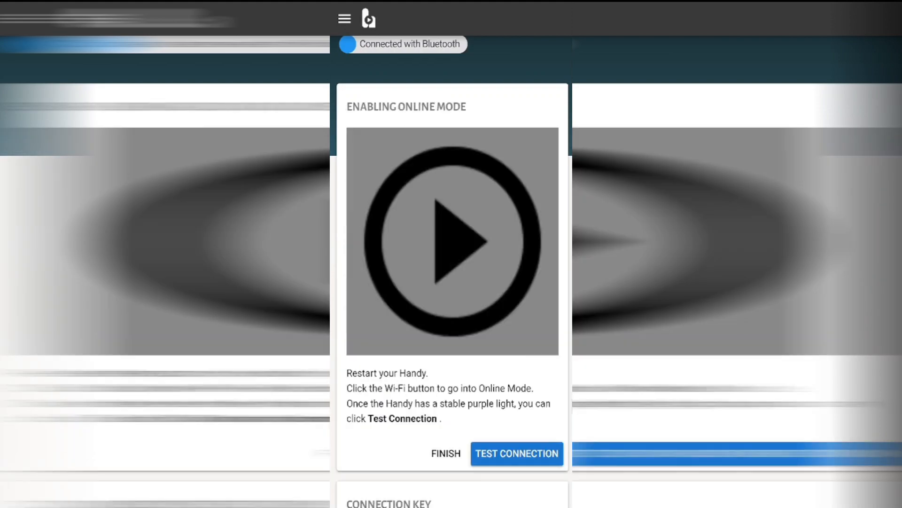
Watch the online mode video and run the connection test, confirming the Handy is on HandyFeeling
left_click(452, 240)
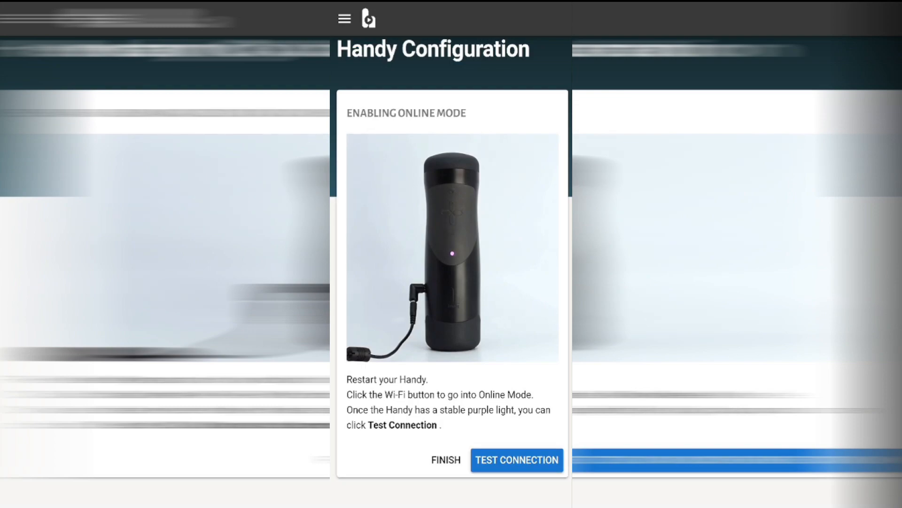
left_click(516, 459)
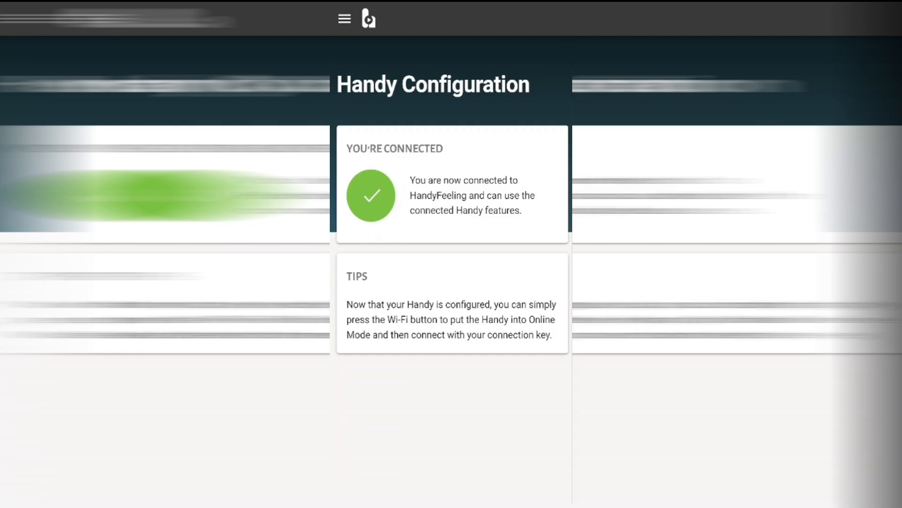
View the Connected panel's sync adjustment and reach the Firmware Update page
left_click(344, 18)
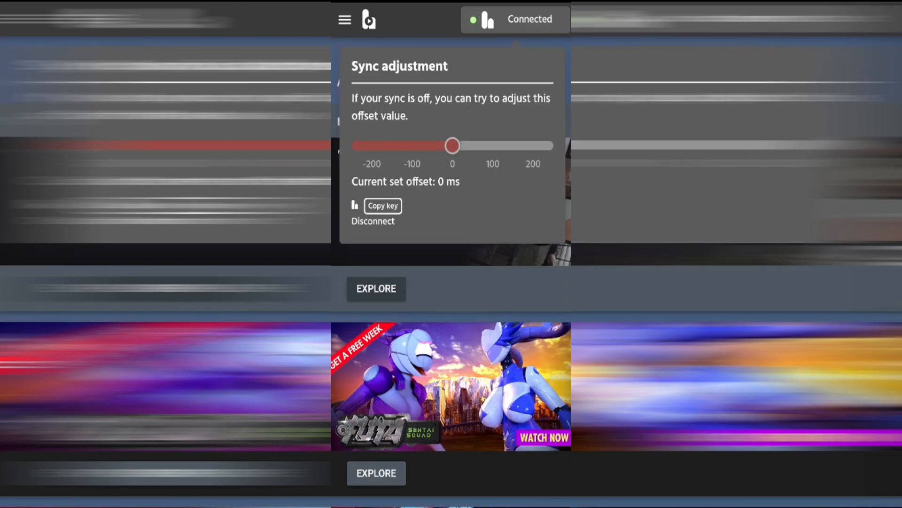
left_click_drag(452, 145, 403, 145)
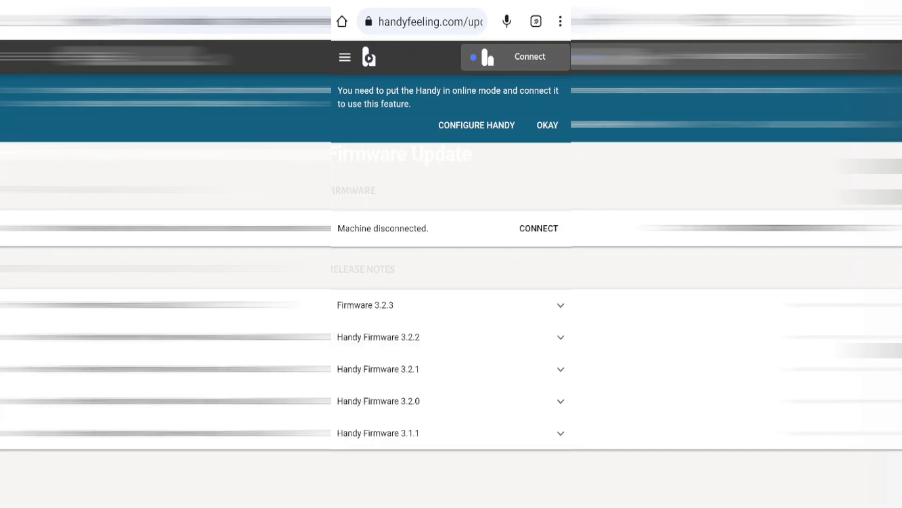
Reconnect the Handy with its connection key and launch the firmware update from 3.2.1 to 3.2.3
left_click(530, 56)
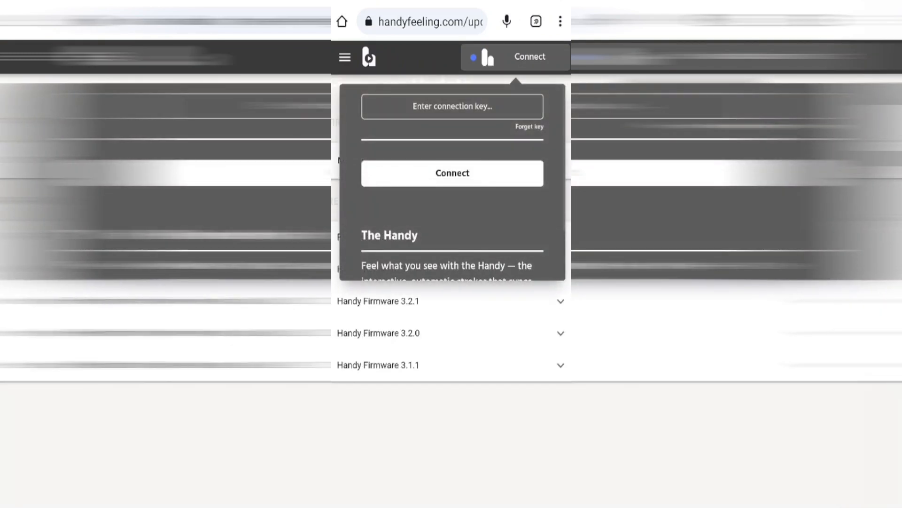
left_click(452, 106)
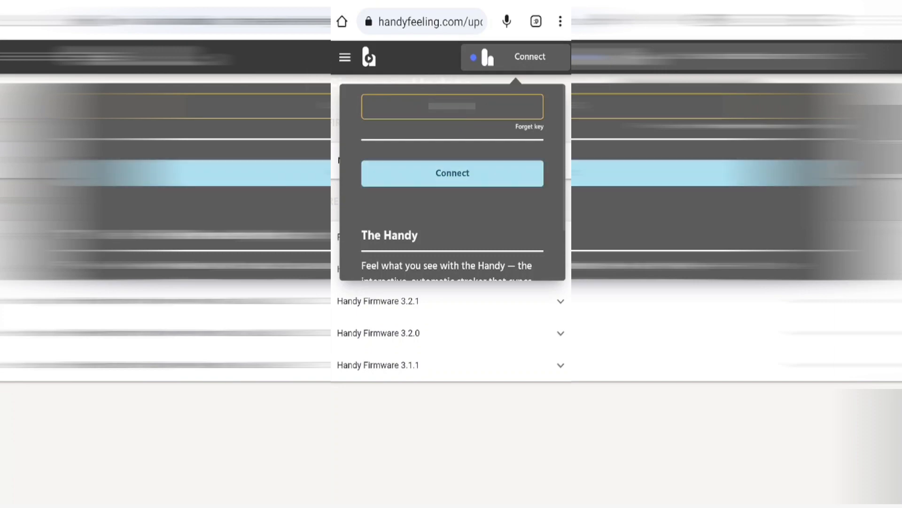
left_click(452, 173)
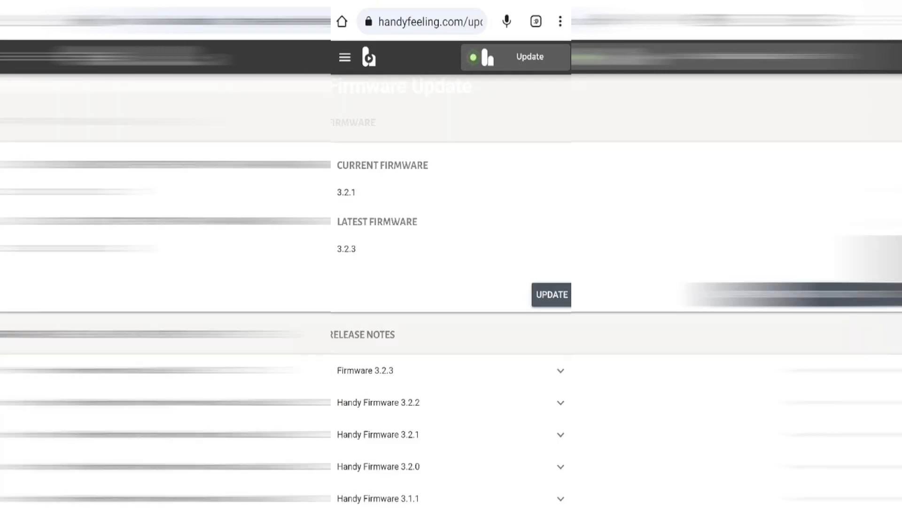
left_click(551, 294)
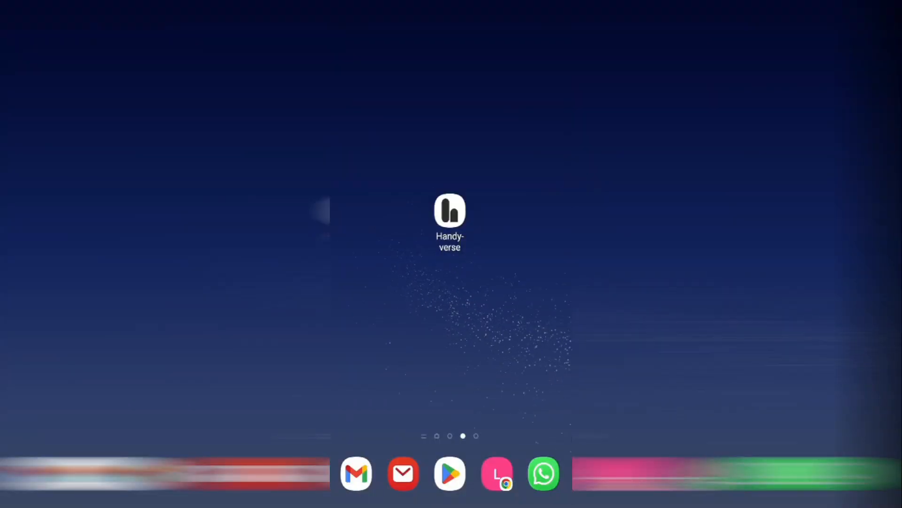
Reopen Handyverse to its feed and bring up the main navigation menu
left_click(449, 210)
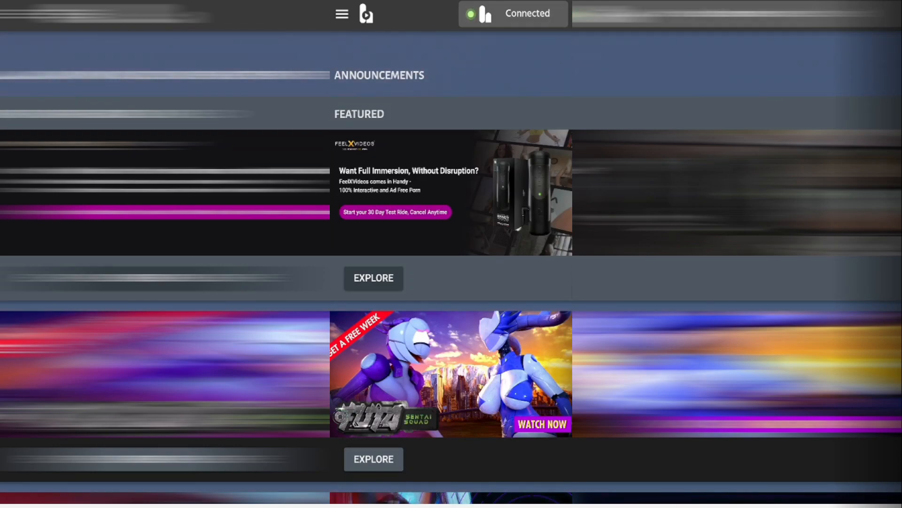
left_click(341, 13)
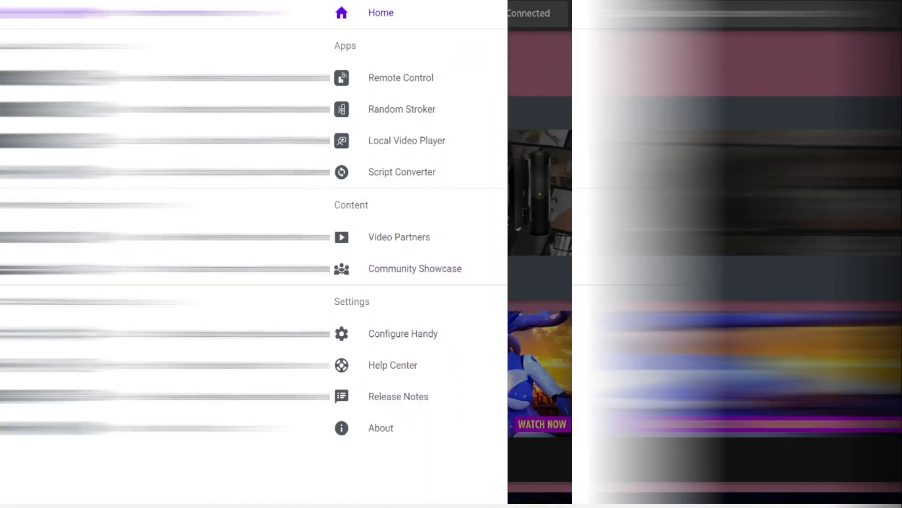
Go to Remote Control and bring the speed and stroke sliders into view
left_click(400, 78)
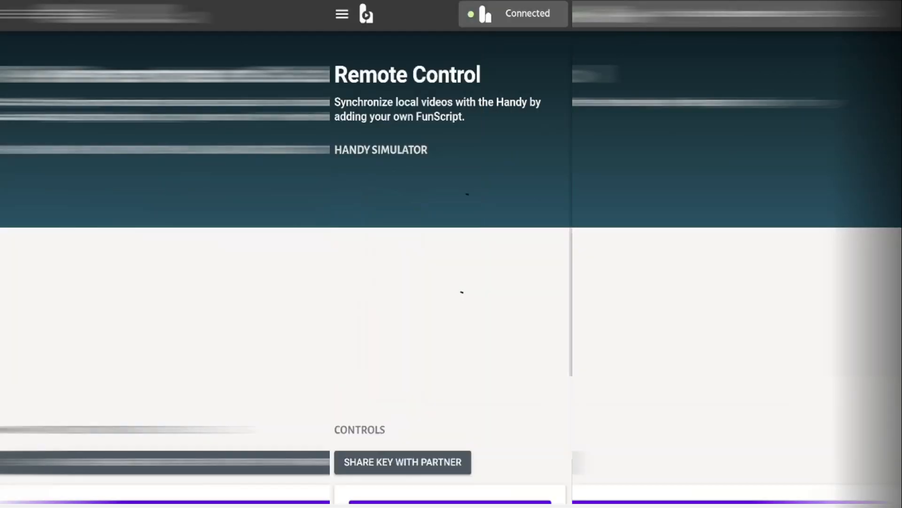
scroll("down", 3)
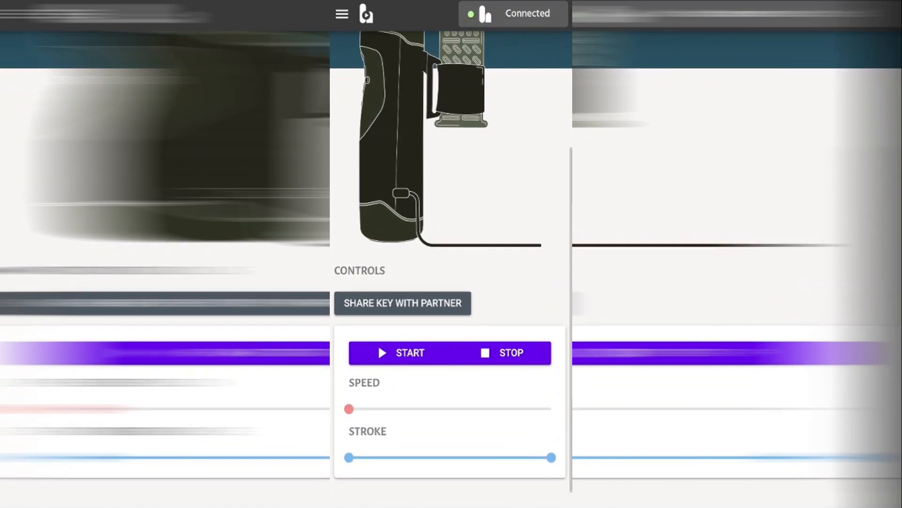
scroll("down", 3)
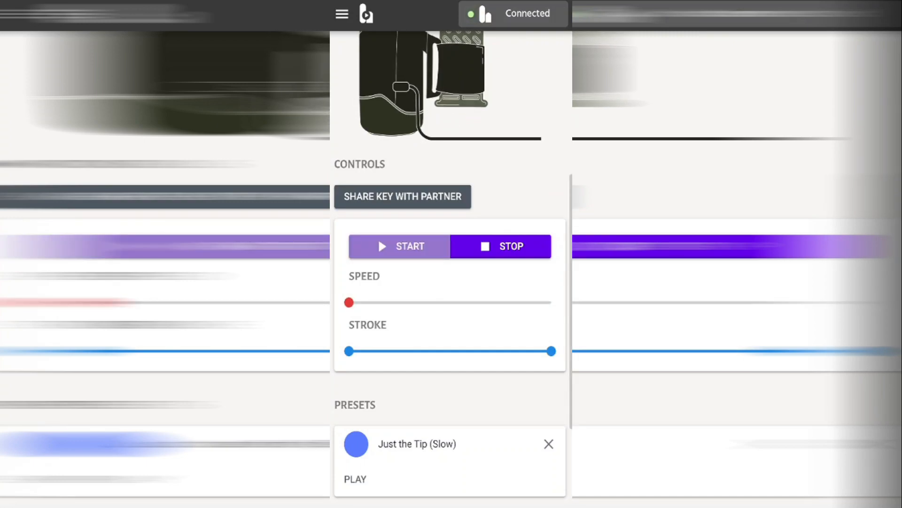
scroll("down", 3)
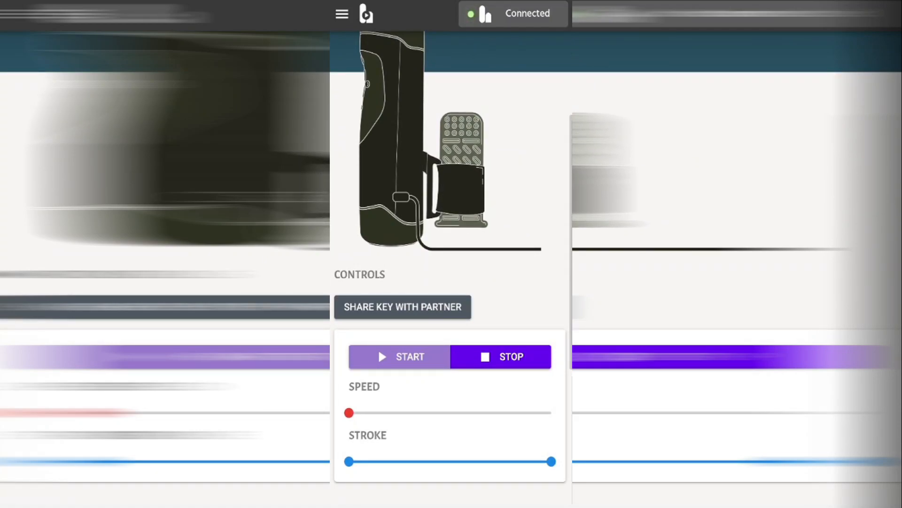
Raise speed to about a quarter and narrow the stroke range to a middle band
left_click_drag(347, 413, 397, 413)
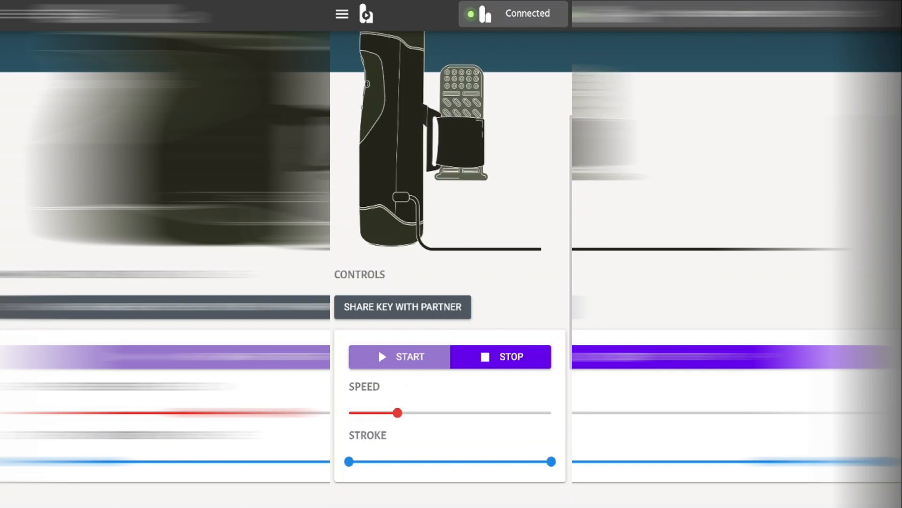
left_click_drag(348, 460, 396, 460)
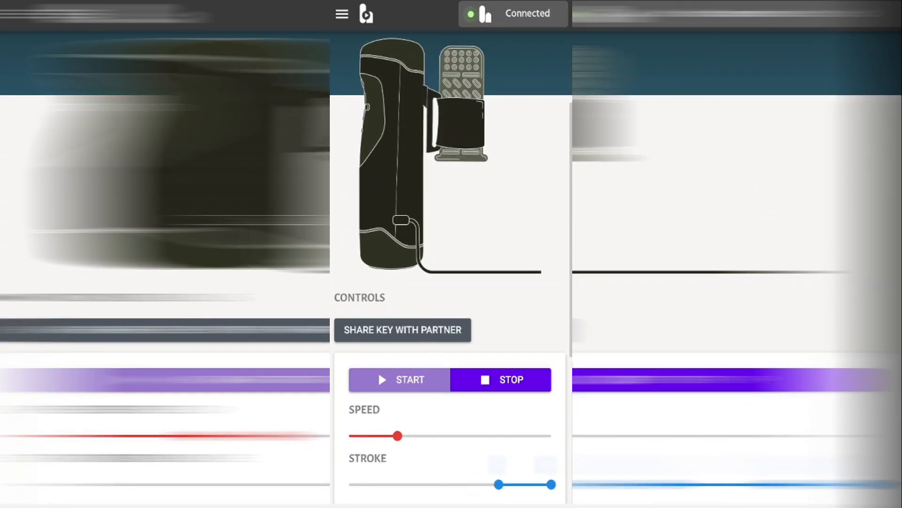
left_click_drag(498, 484, 523, 484)
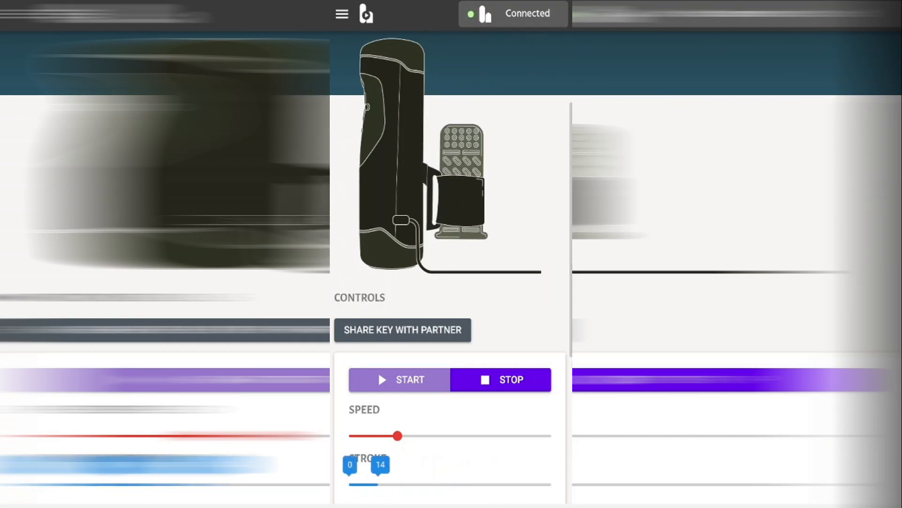
left_click_drag(350, 483, 409, 483)
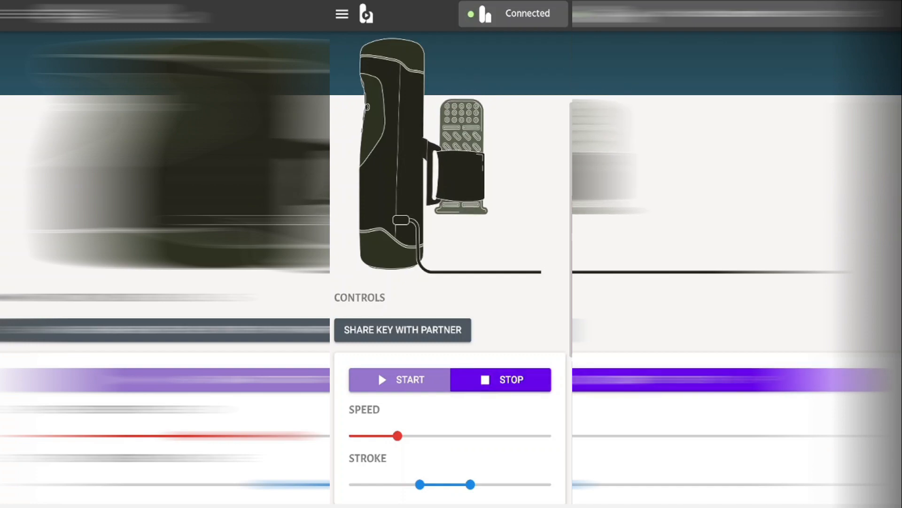
scroll("down", 3)
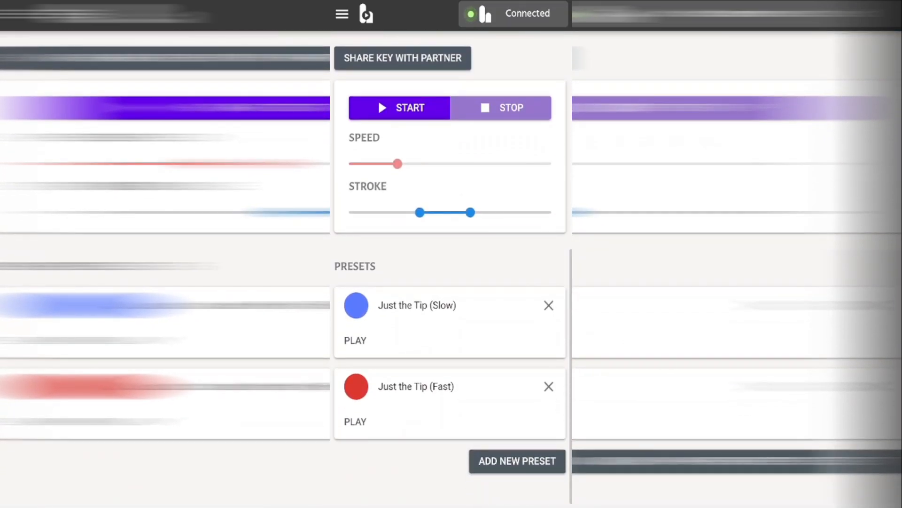
Begin adding a new preset, then cancel the preset form without saving
left_click(516, 460)
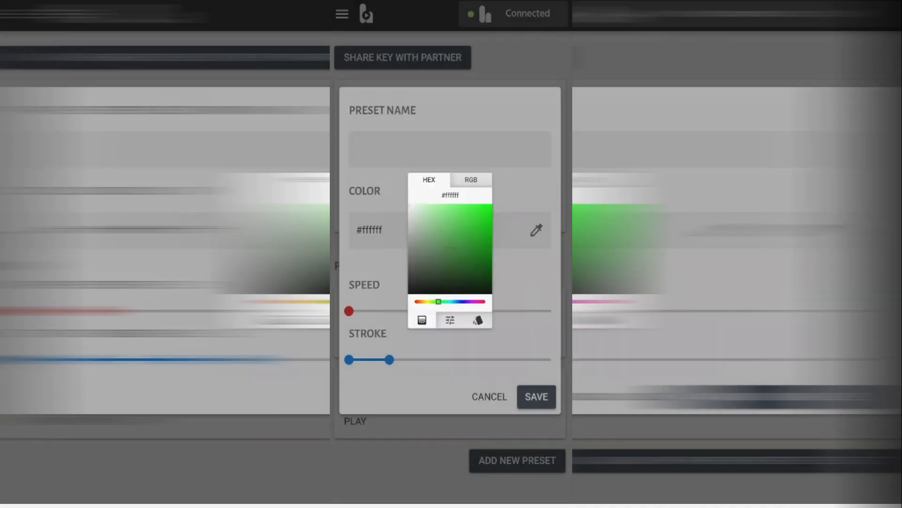
left_click(534, 397)
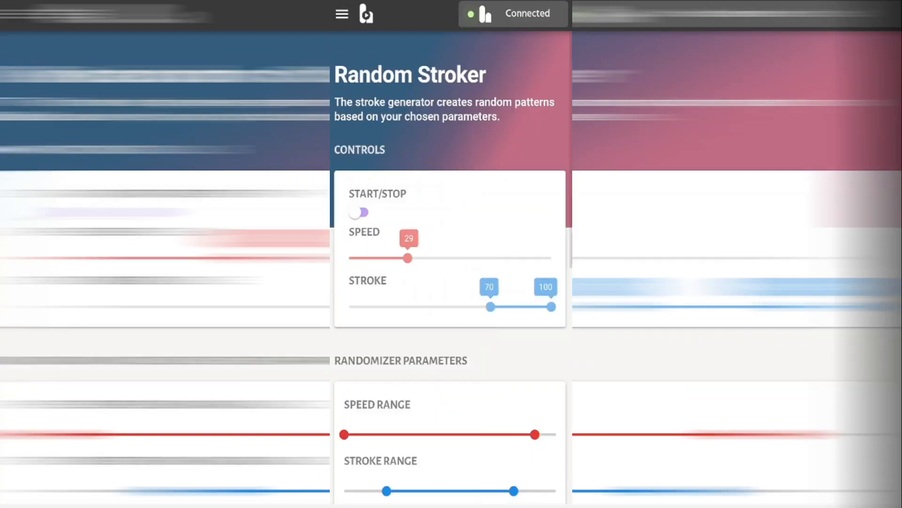
Run the Random Stroker with a 5-second pause between patterns in Randomizer Parameters
left_click(358, 212)
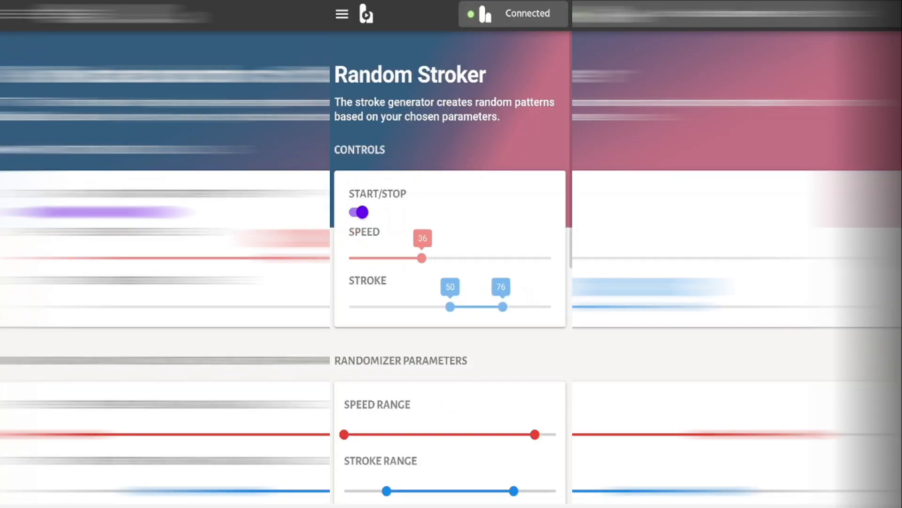
scroll("down", 3)
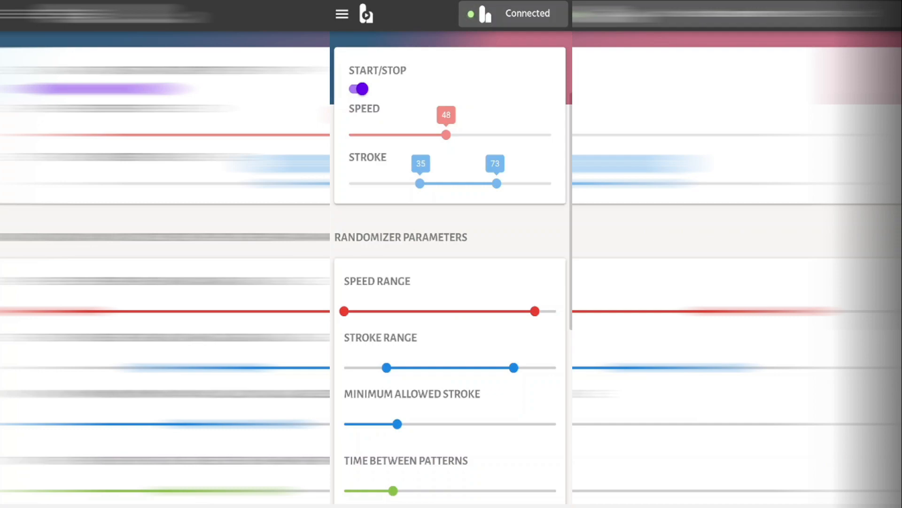
scroll("down", 3)
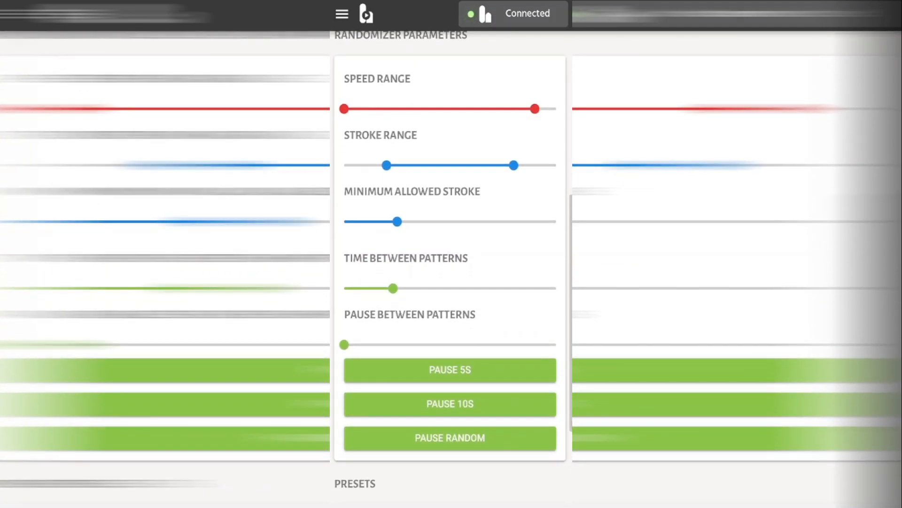
left_click(450, 369)
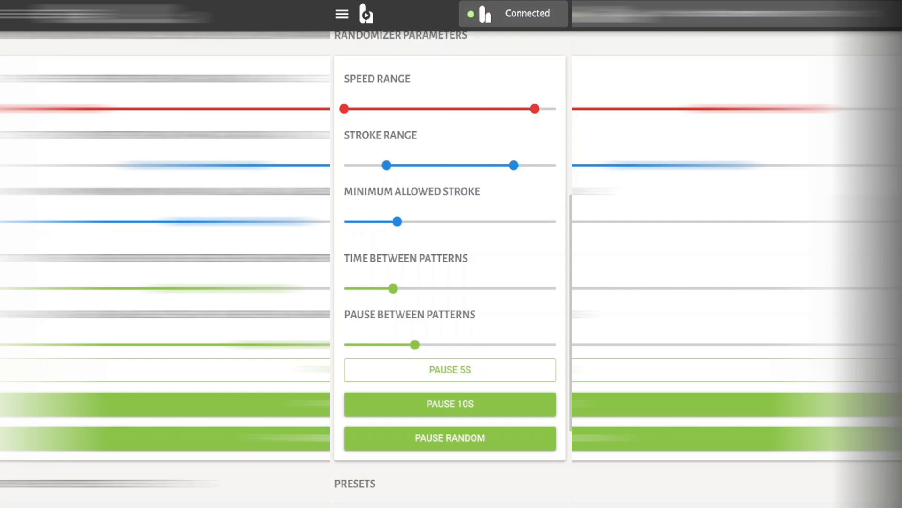
scroll("down", 3)
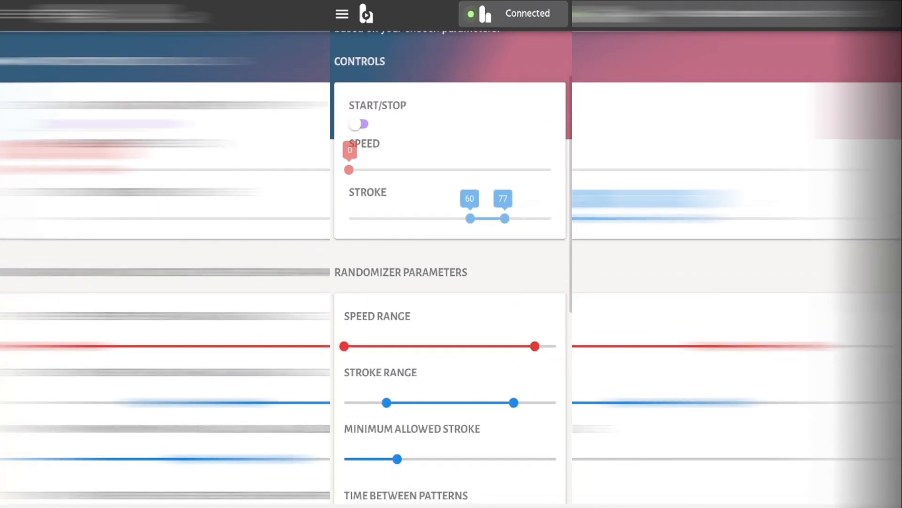
Browse the Local Video Player page and expand its FAQ answers, then reopen the navigation list
left_click(341, 13)
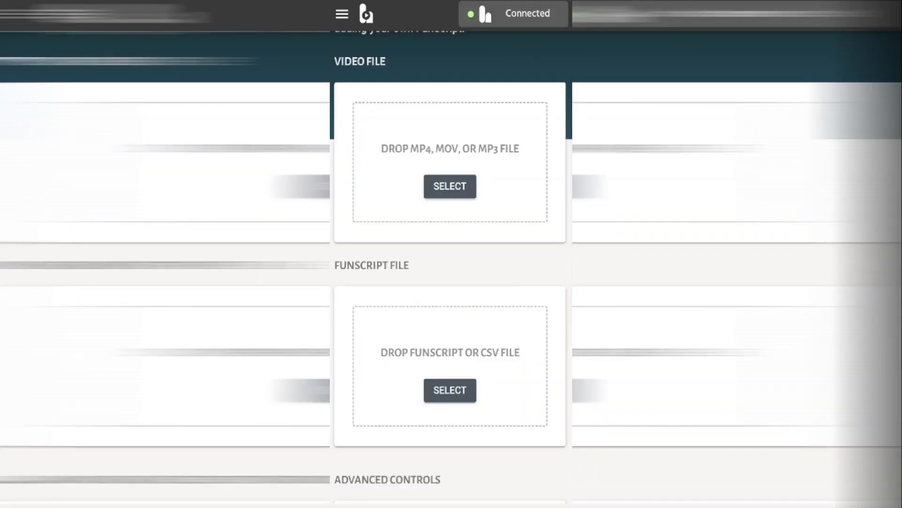
scroll("down", 3)
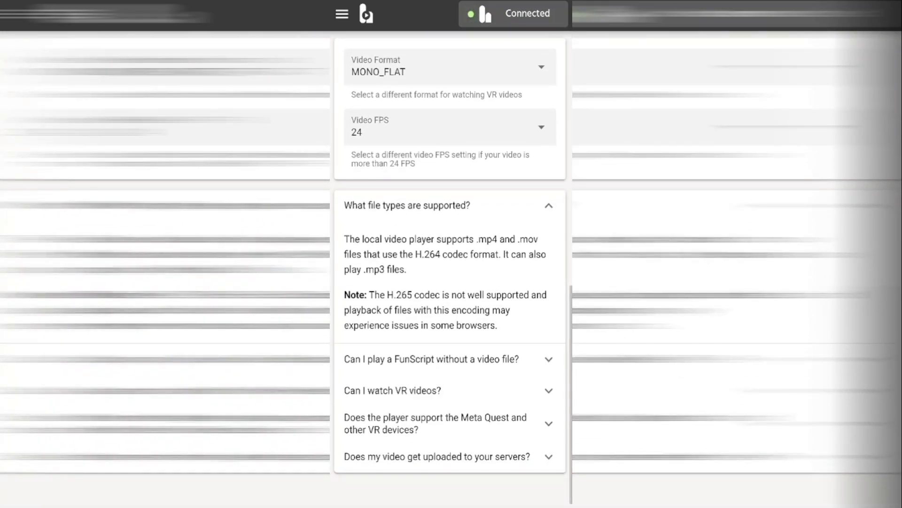
left_click(449, 307)
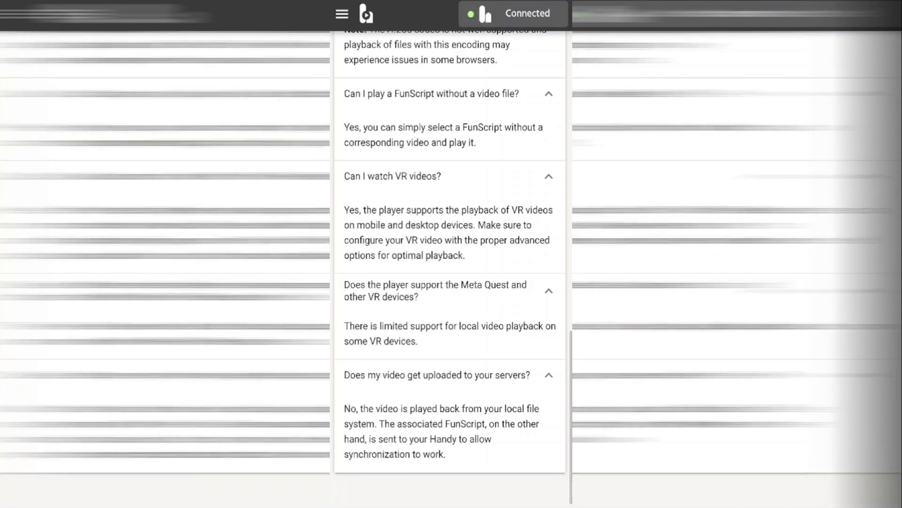
left_click(341, 13)
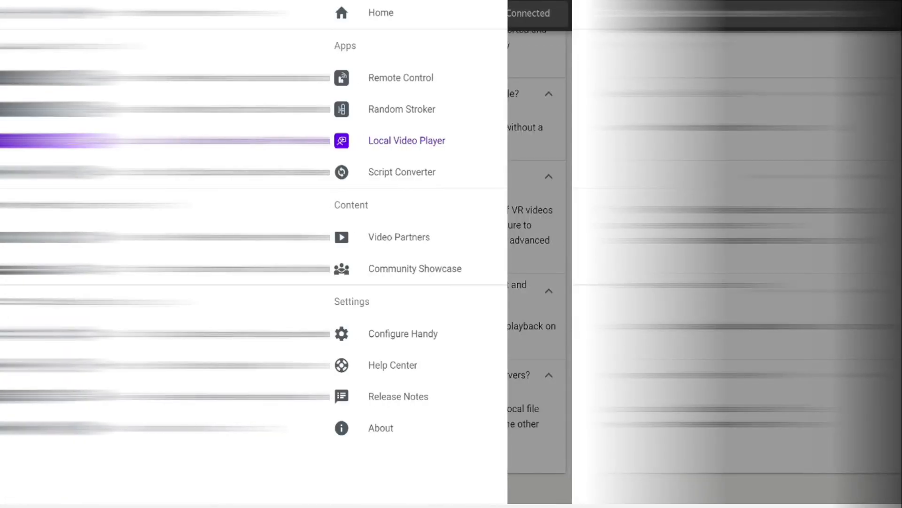
View the SexLikeReal description in Video Partners, then reopen the navigation list
left_click(402, 172)
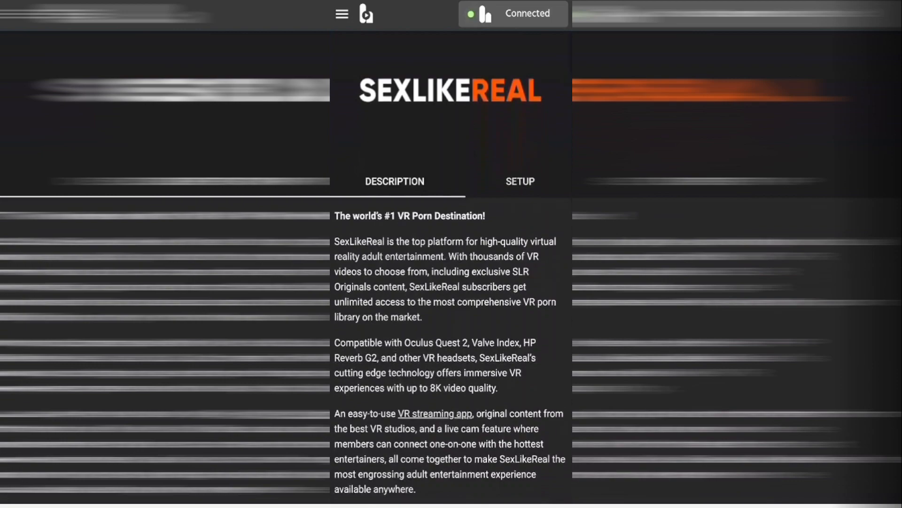
left_click(341, 13)
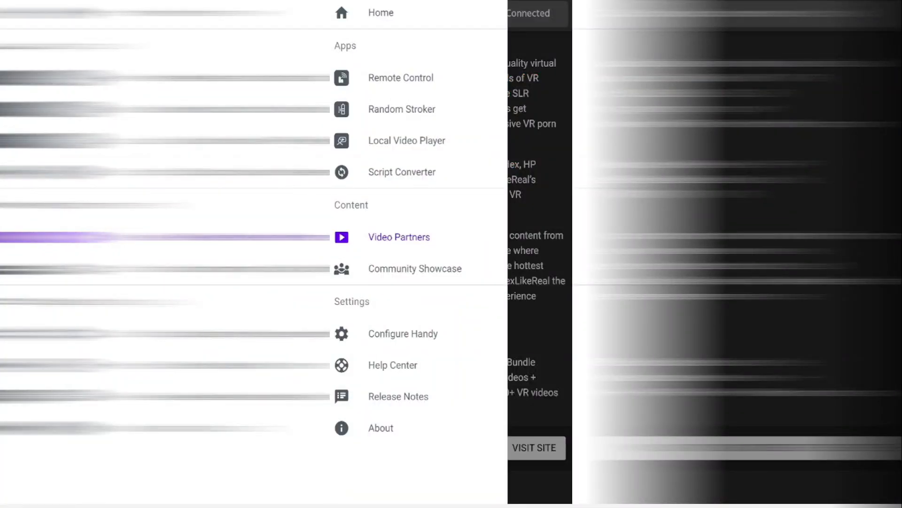
Browse the Community Showcase projects such as the 3D Printed Manfrotto Adapter and Custom Sleeve Case
left_click(399, 237)
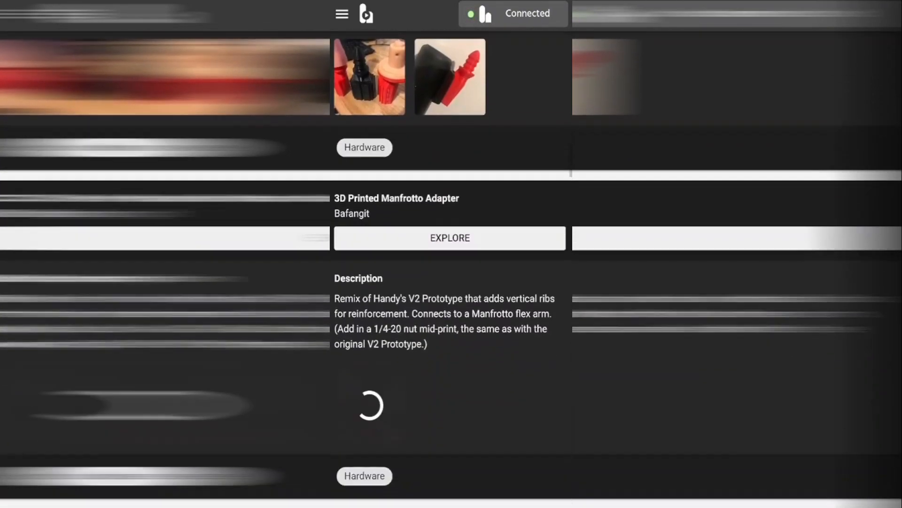
scroll("down", 3)
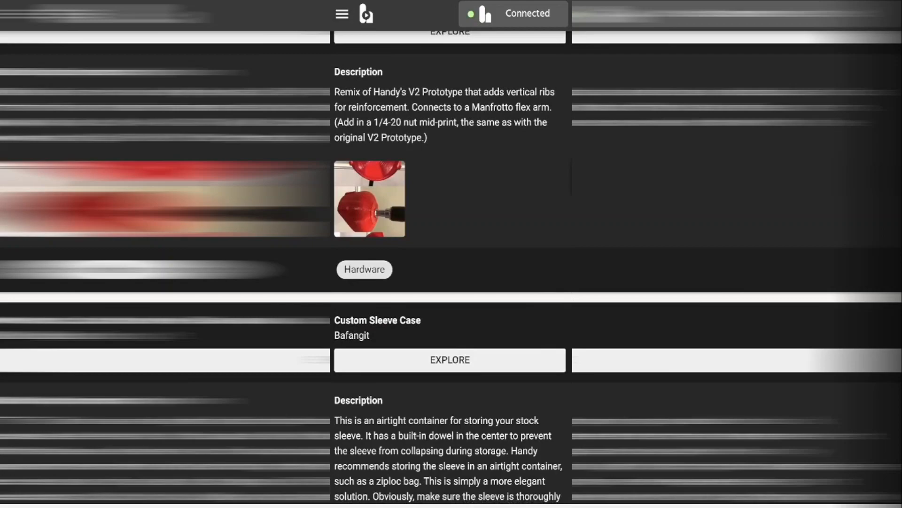